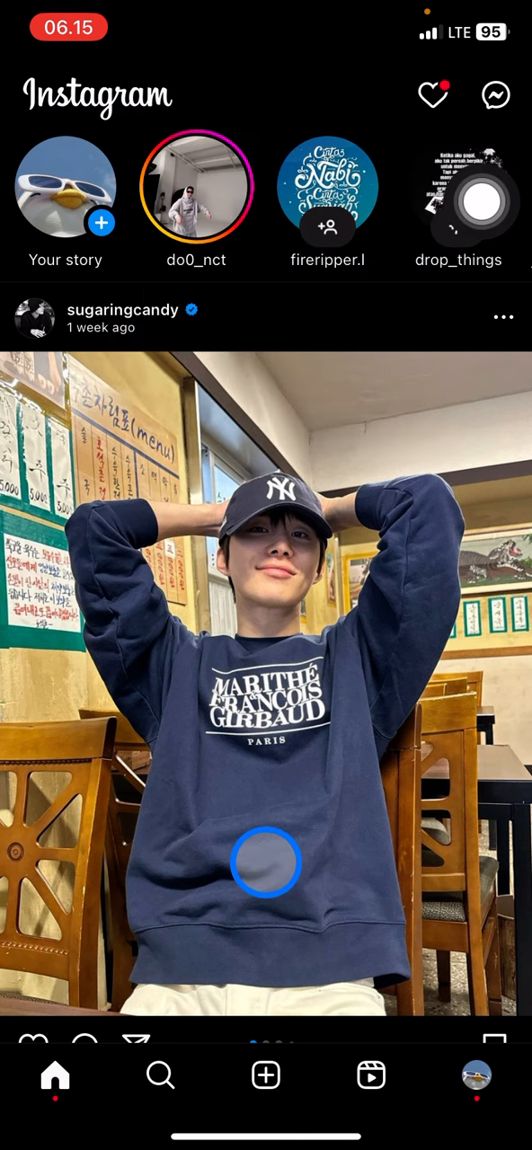
Step: Go to your own profile page from the bottom navigation bar
left_click(474, 1074)
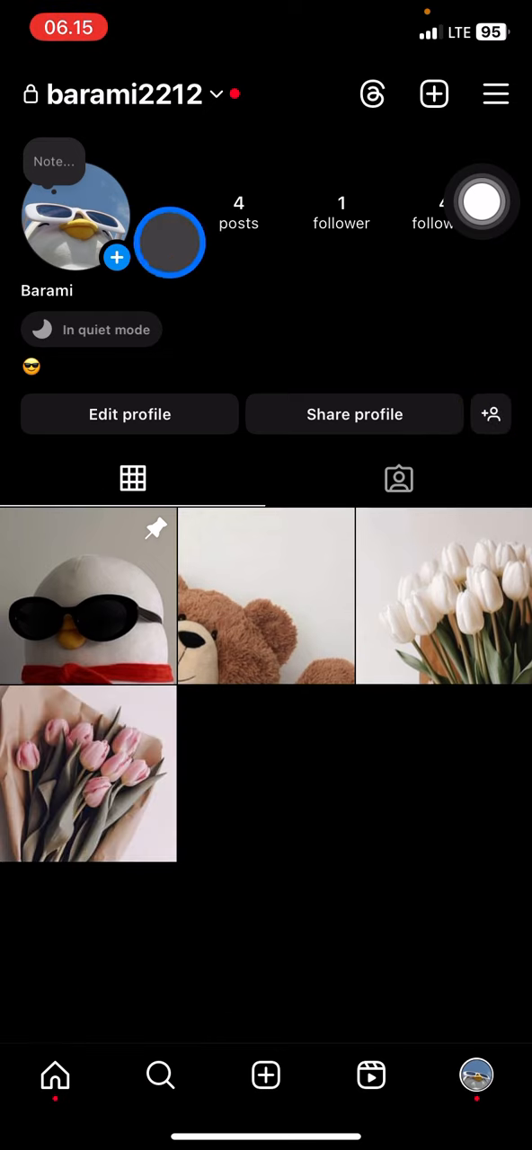
Step: Start a new profile note above the picture and enter the text 'Sleepy'
left_click(54, 162)
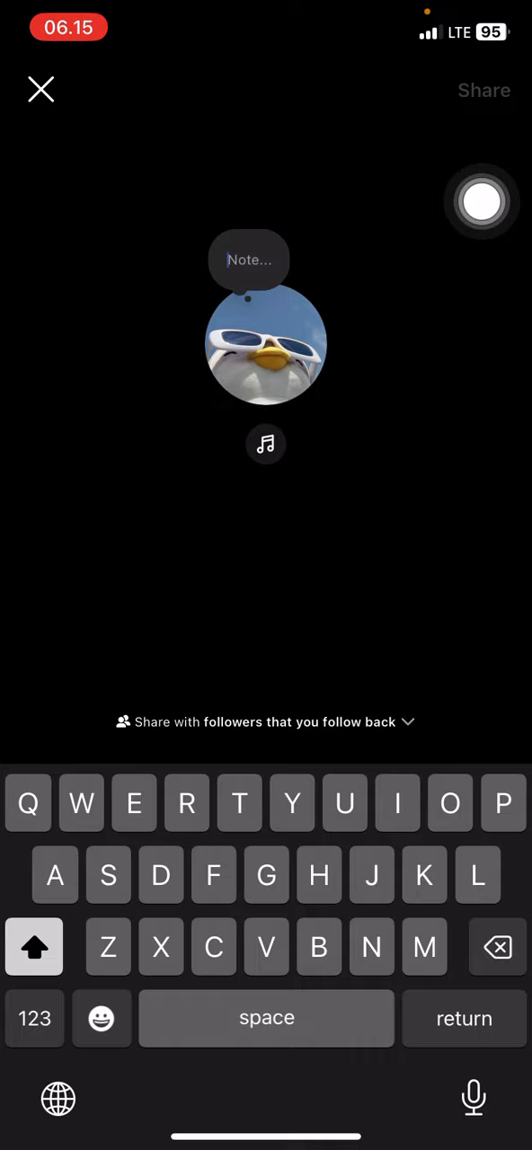
type("Sleepy")
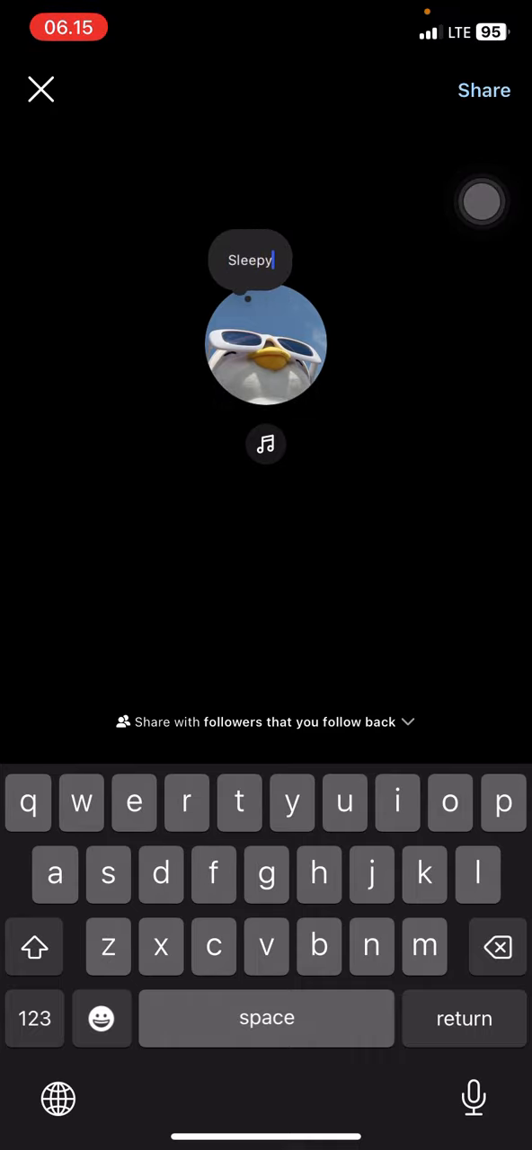
left_click(481, 201)
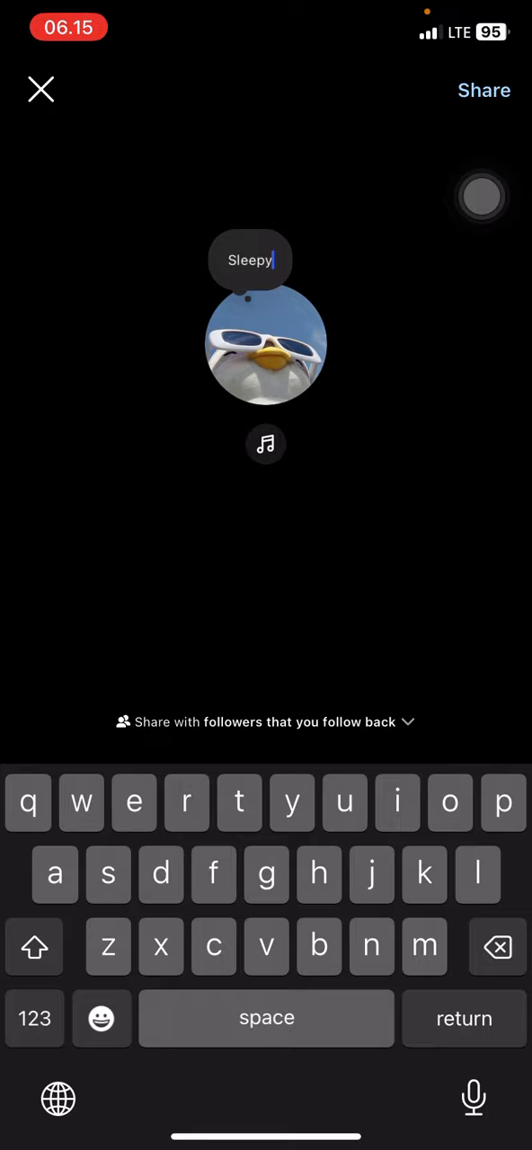
Step: Share the note with followers so 'Sleepyo' appears above the profile picture
left_click(265, 873)
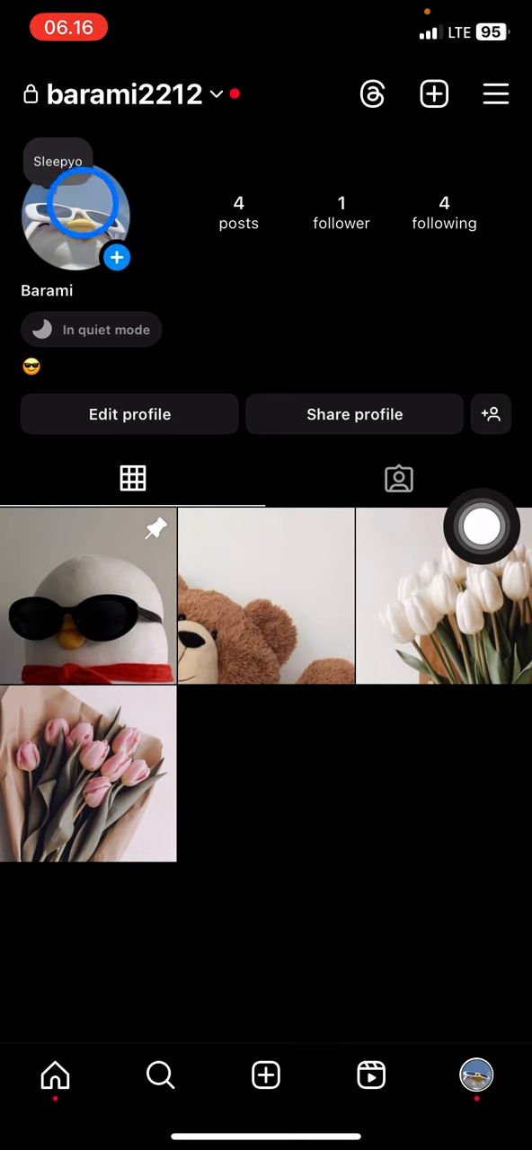
left_click(279, 607)
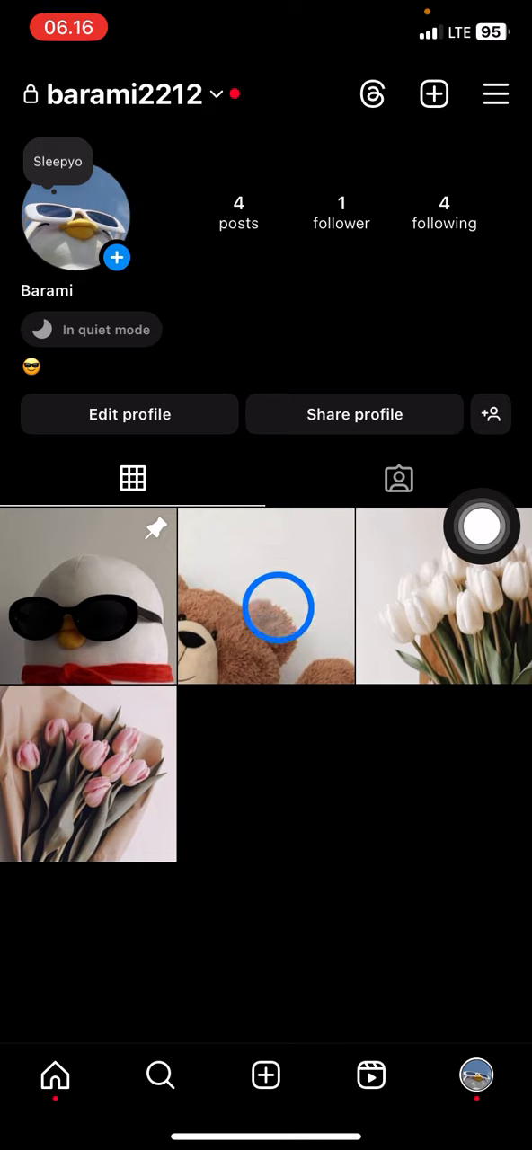